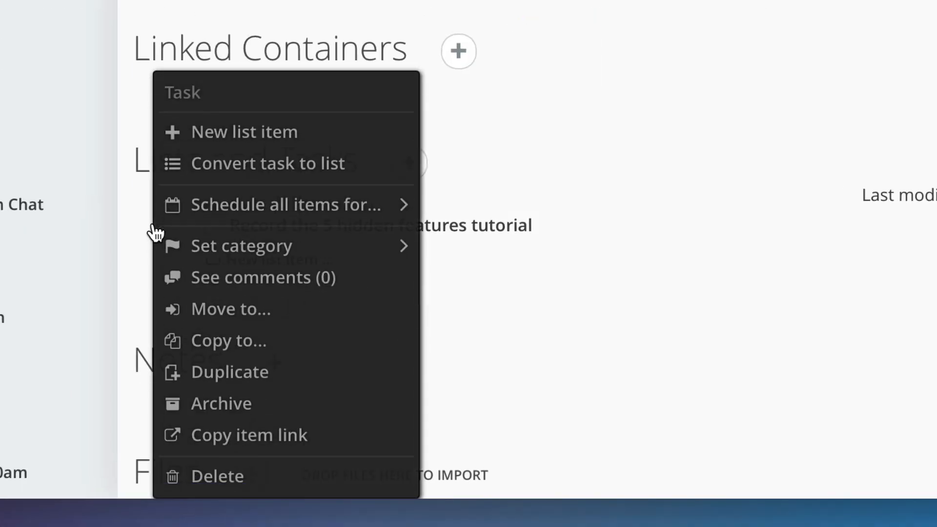
mouse_move(256, 292)
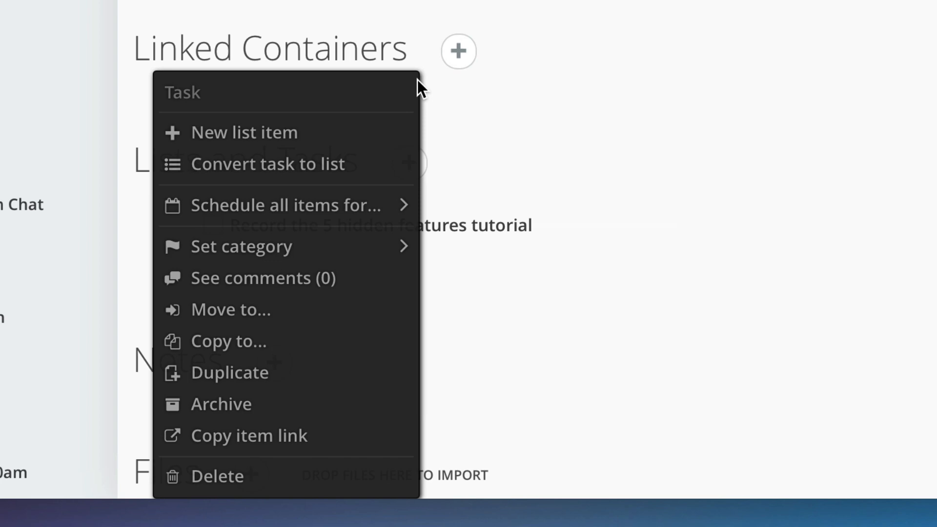
mouse_move(385, 164)
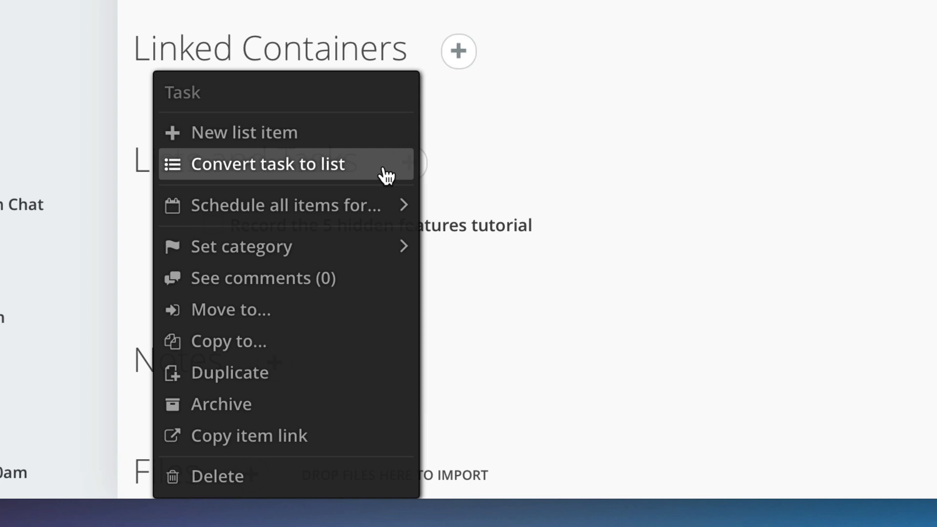
Step: Convert the 'Record the 5 hidden features' task into a list of dated items
left_click(269, 164)
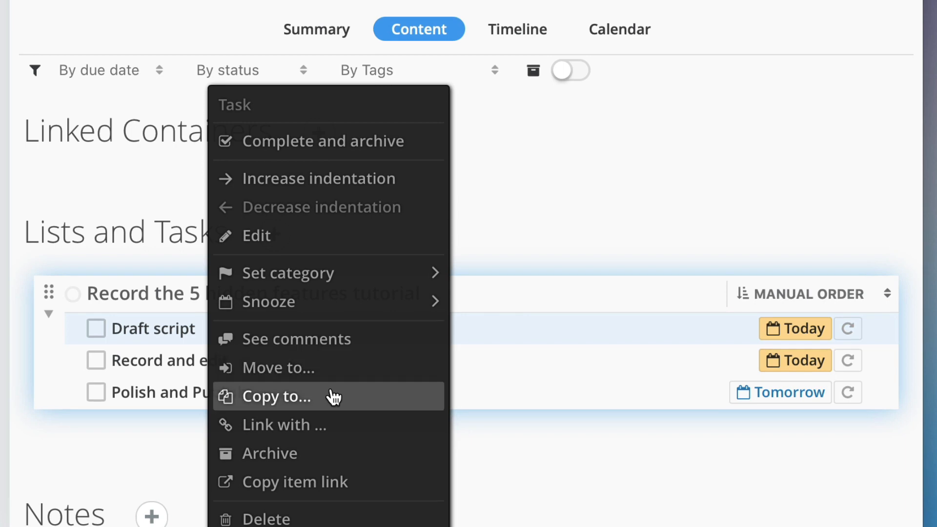
Step: Start copying the Draft script item to a project searched as 'Documentation Update'
left_click(275, 397)
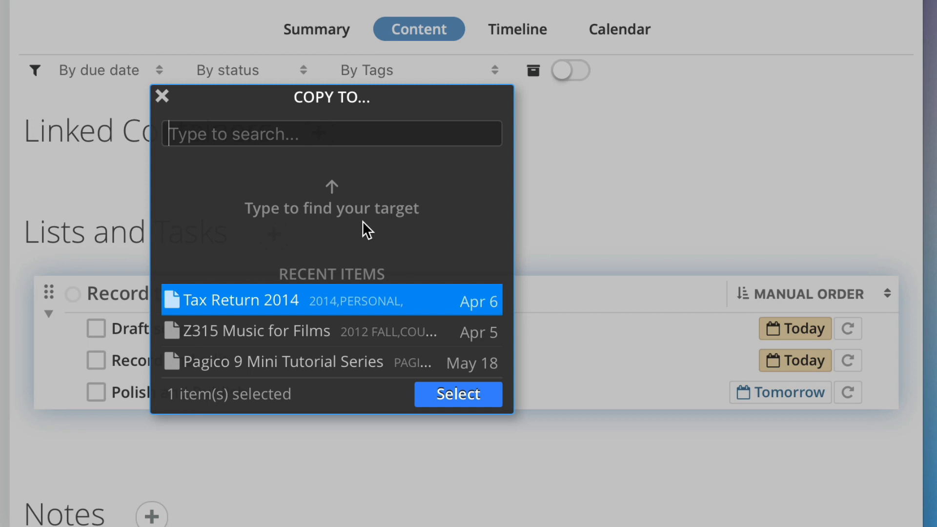
type("Documentation U")
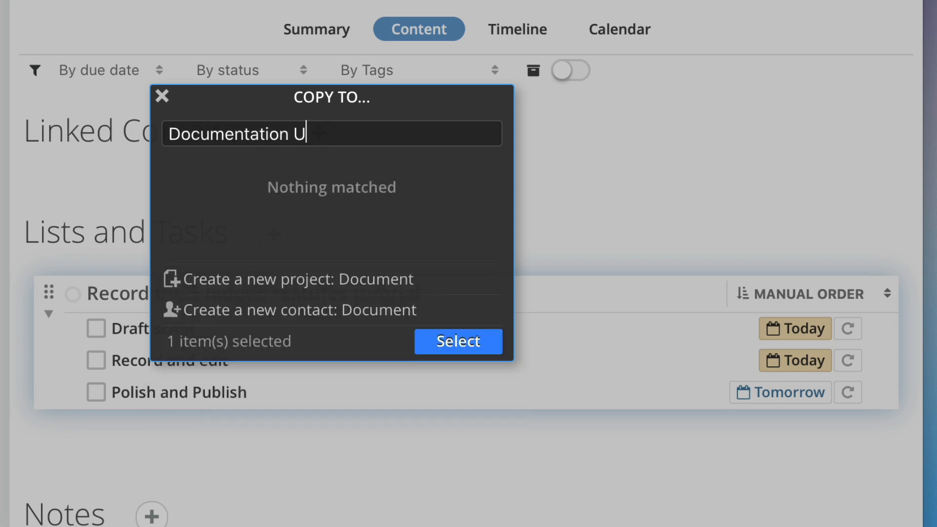
type("pdate")
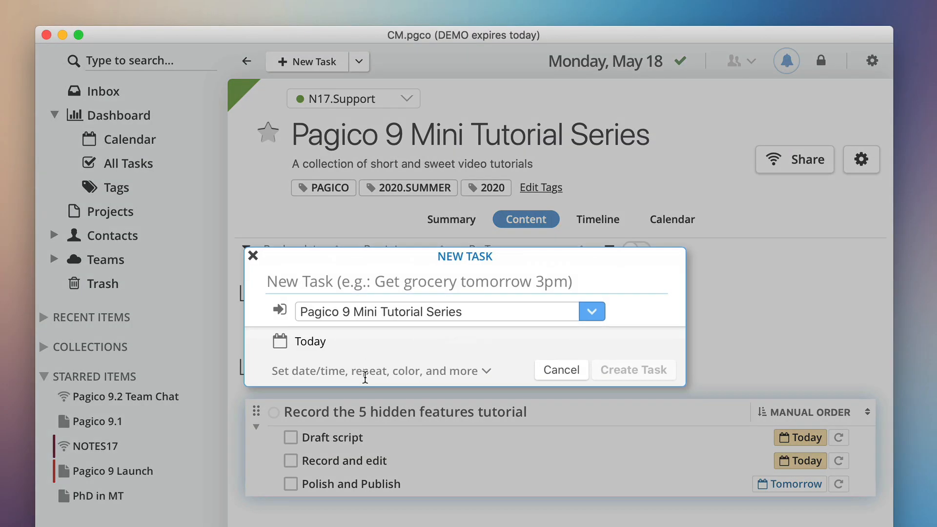
type("Tutorial on set")
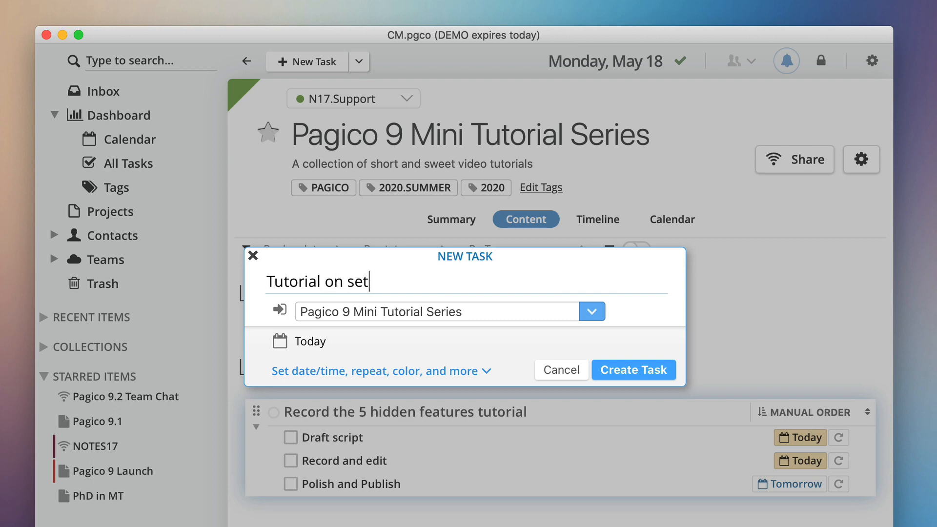
type("ting up Pagico on multiple computers @onboarding @")
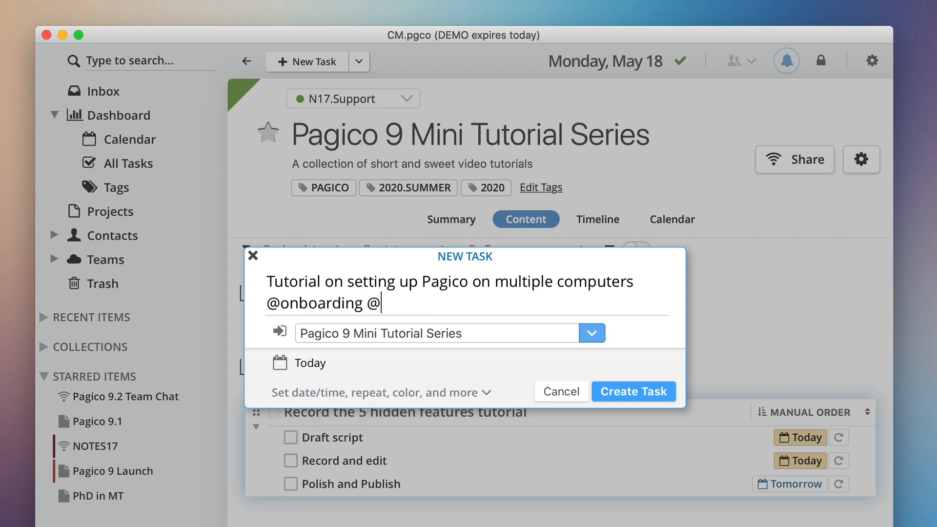
type("2020.summer")
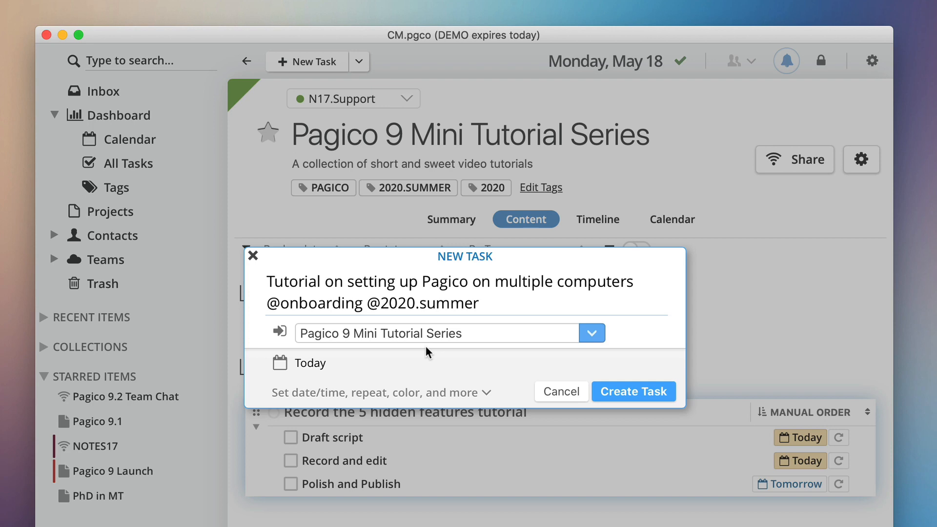
left_click(633, 392)
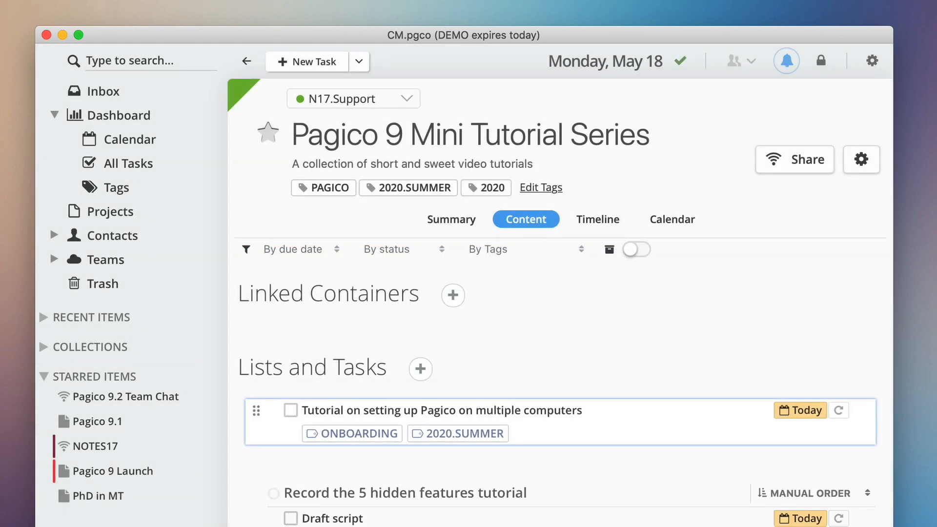
left_click(117, 187)
type("Product Website Redesign @")
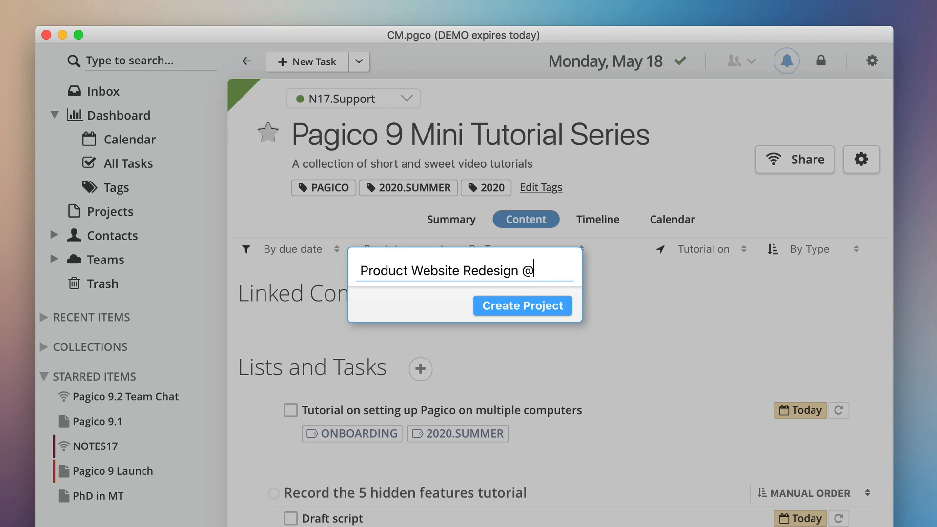
Step: Create the Product Website Redesign project tagged marketing via the quick project popup
left_click(521, 306)
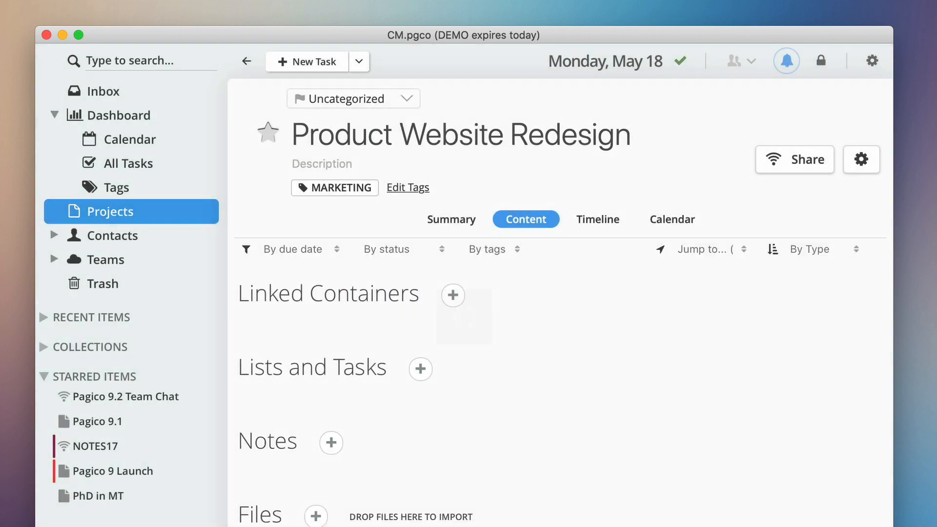
scroll("down", 3)
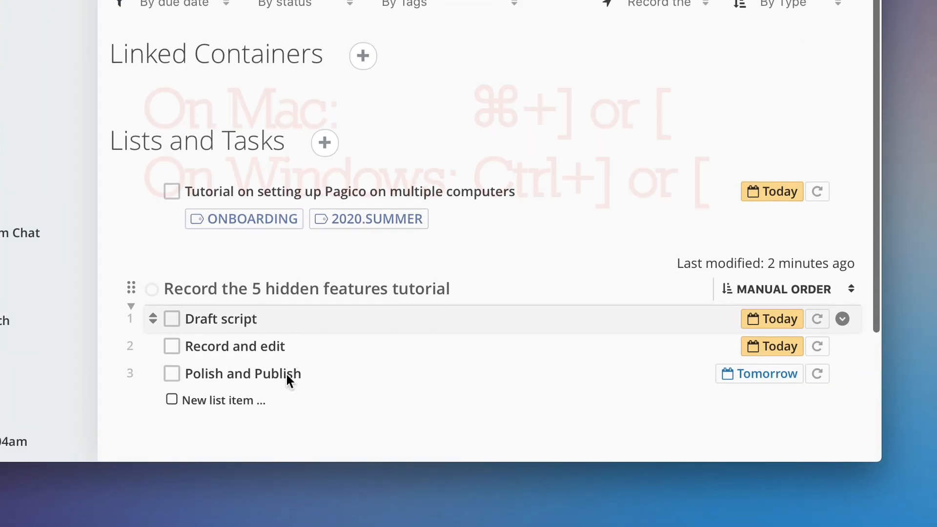
Step: Select the Record and edit list item and save its edited details
left_click(240, 347)
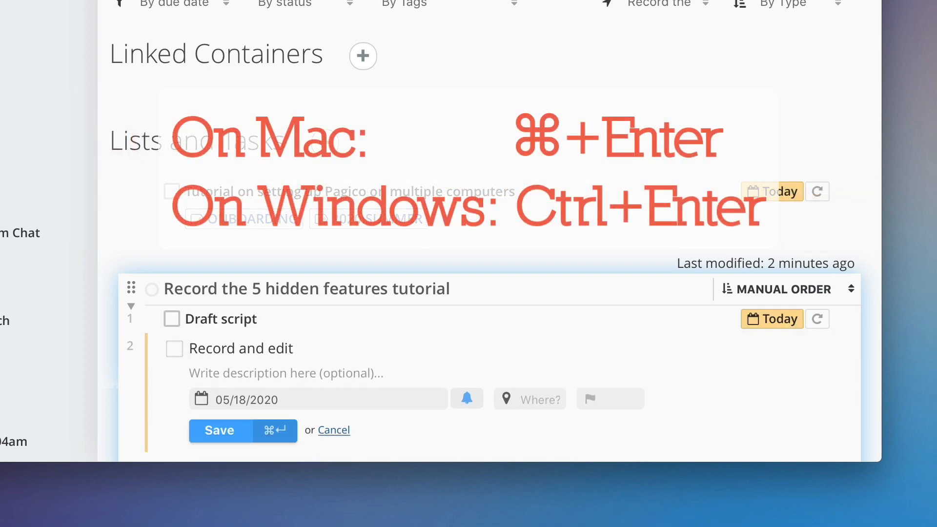
left_click(221, 430)
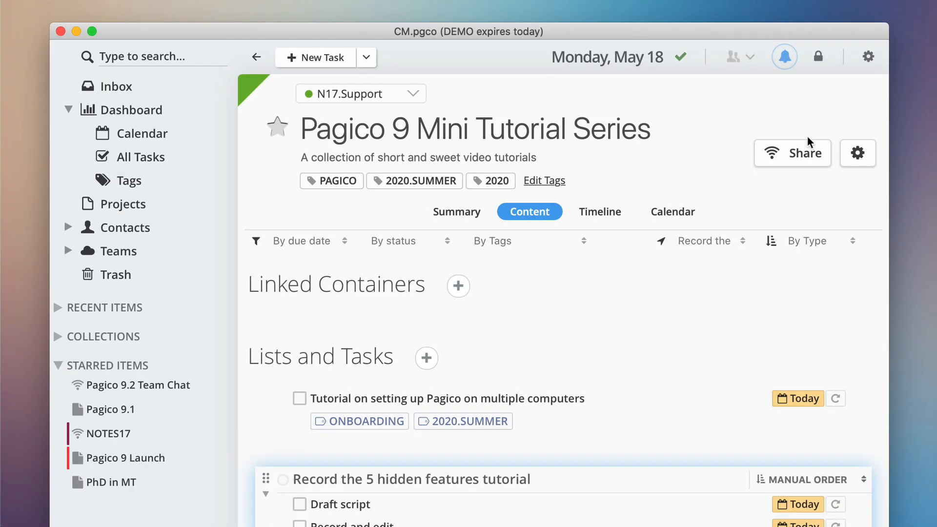
mouse_move(807, 148)
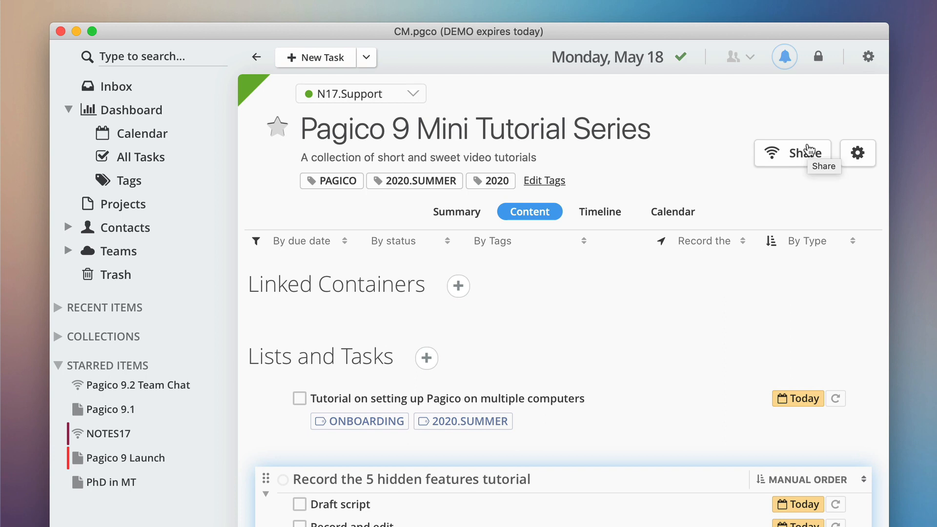
Step: Generate a read-only public link for the Mini Tutorial Series project and dismiss the dialog
left_click(793, 154)
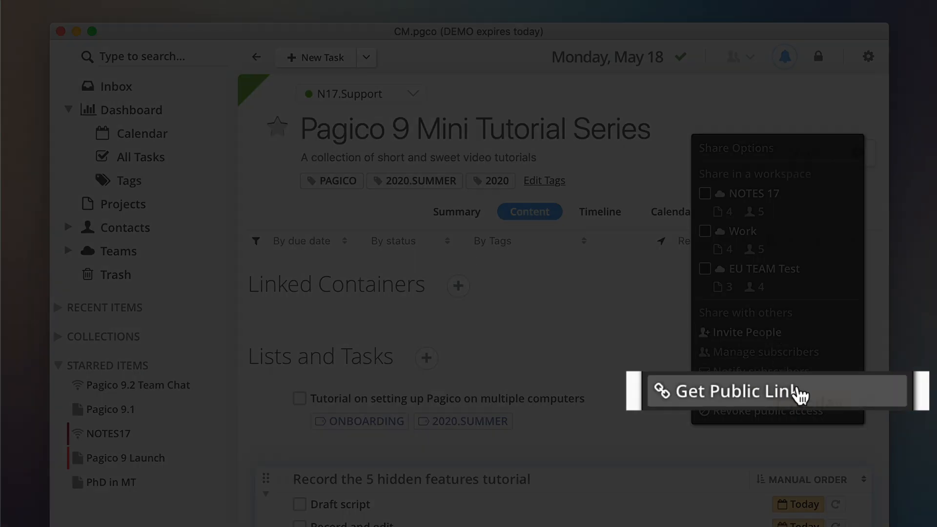
left_click(726, 391)
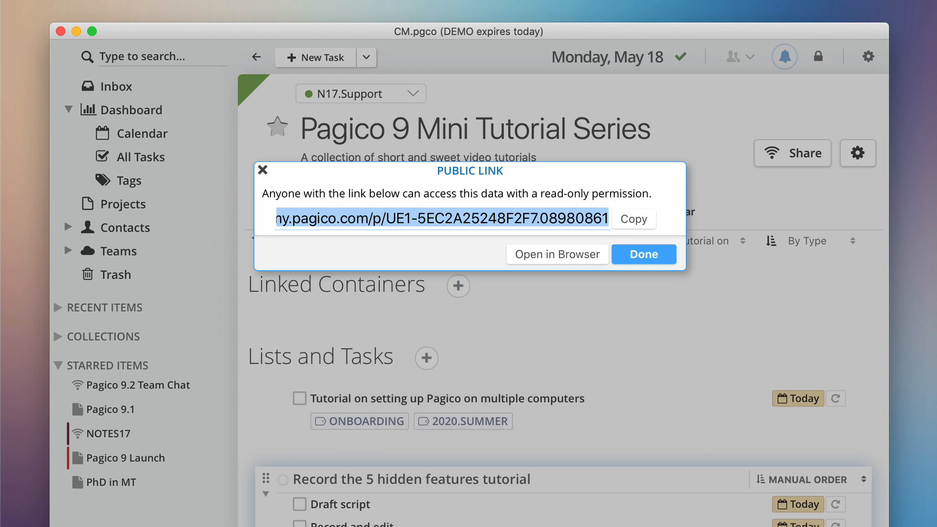
left_click(644, 254)
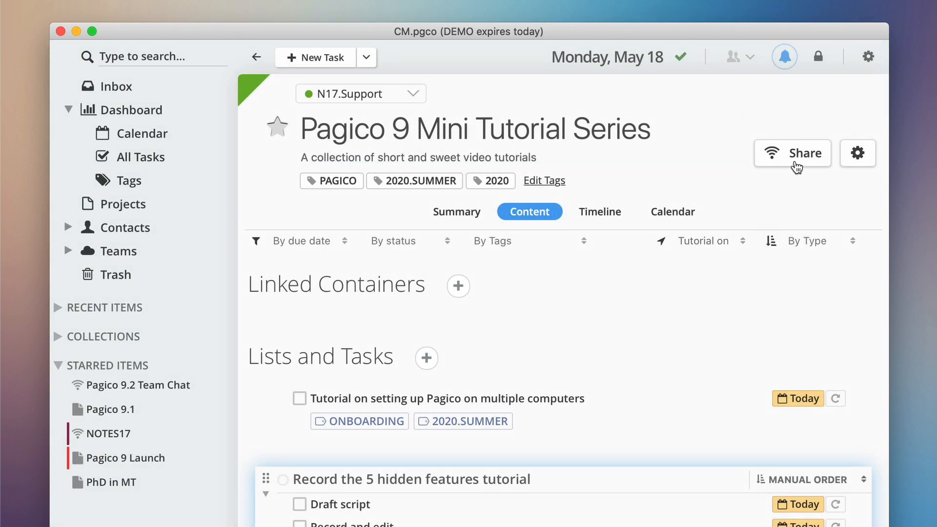
Step: Reopen the Share Options menu for the Mini Tutorial Series project
left_click(792, 153)
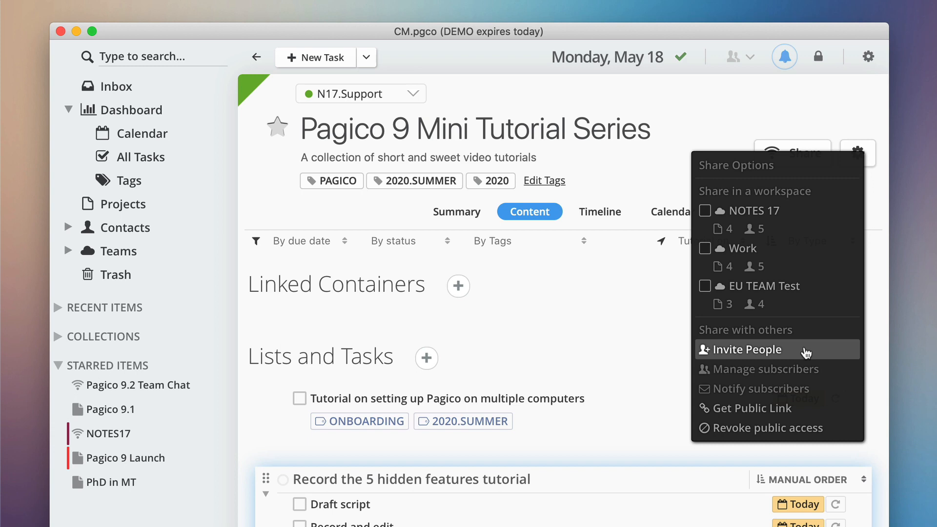
mouse_move(816, 391)
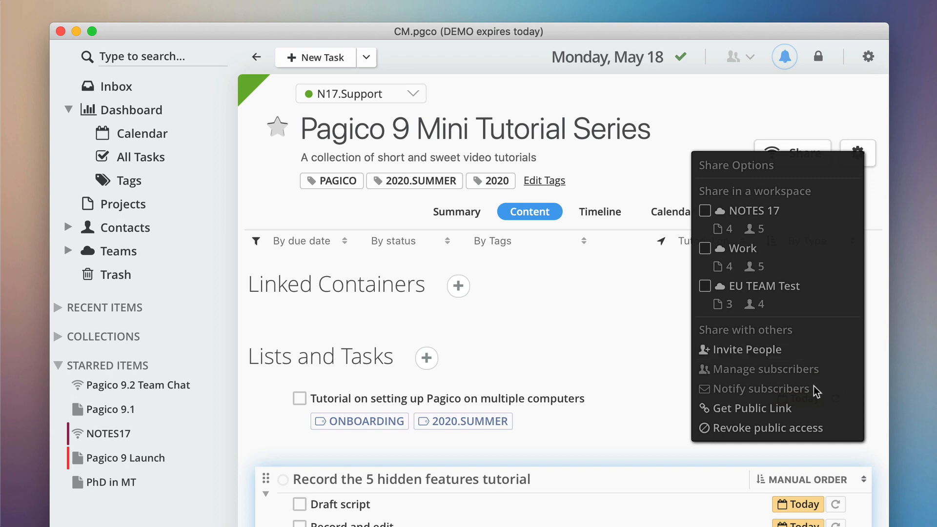